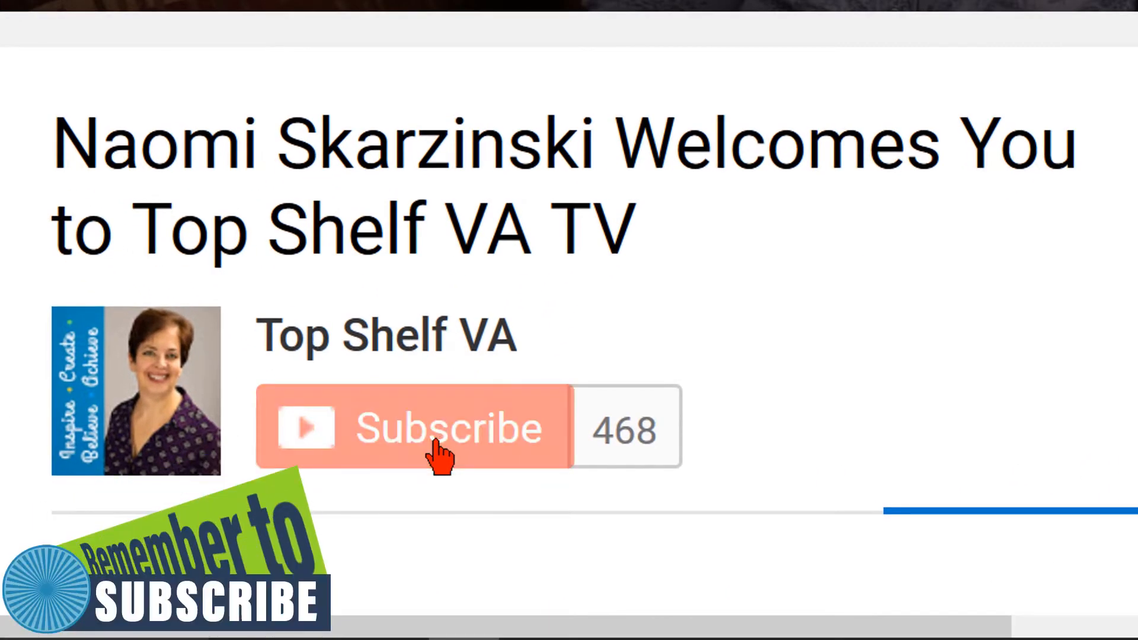
Subscribe to Top Shelf VA and save 'all notifications' for the channel.
left_click(446, 426)
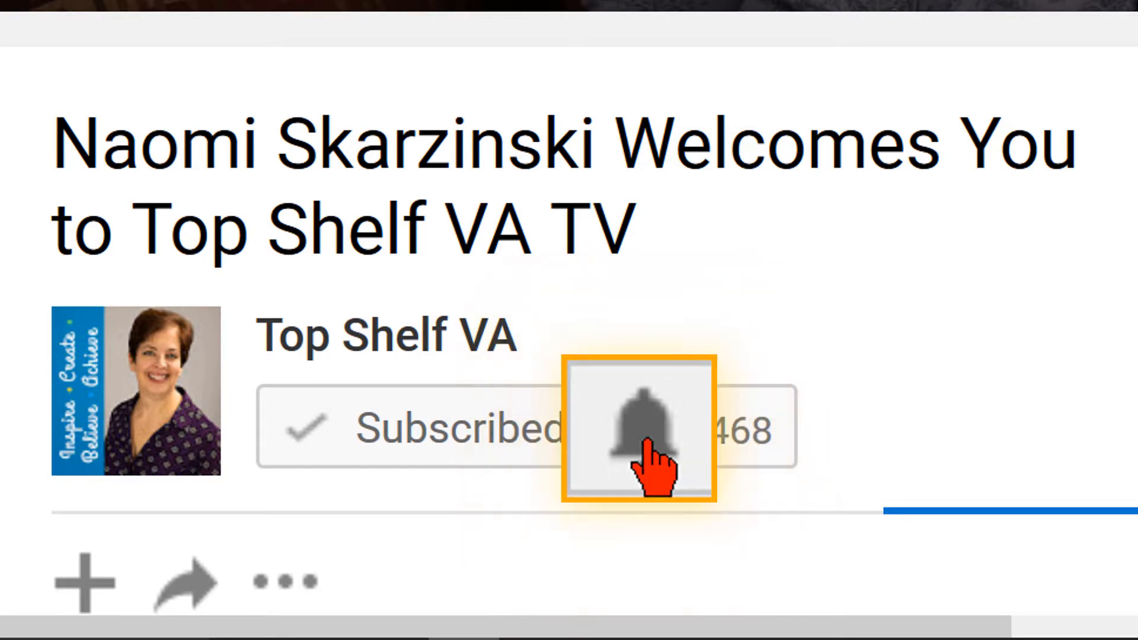
left_click(638, 426)
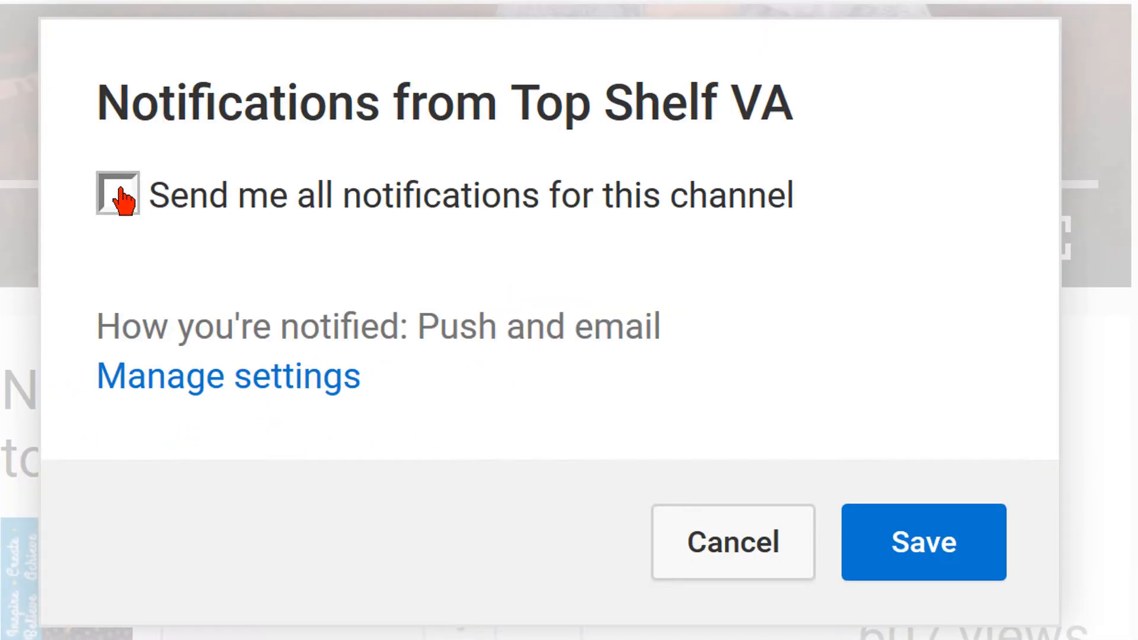
left_click(118, 194)
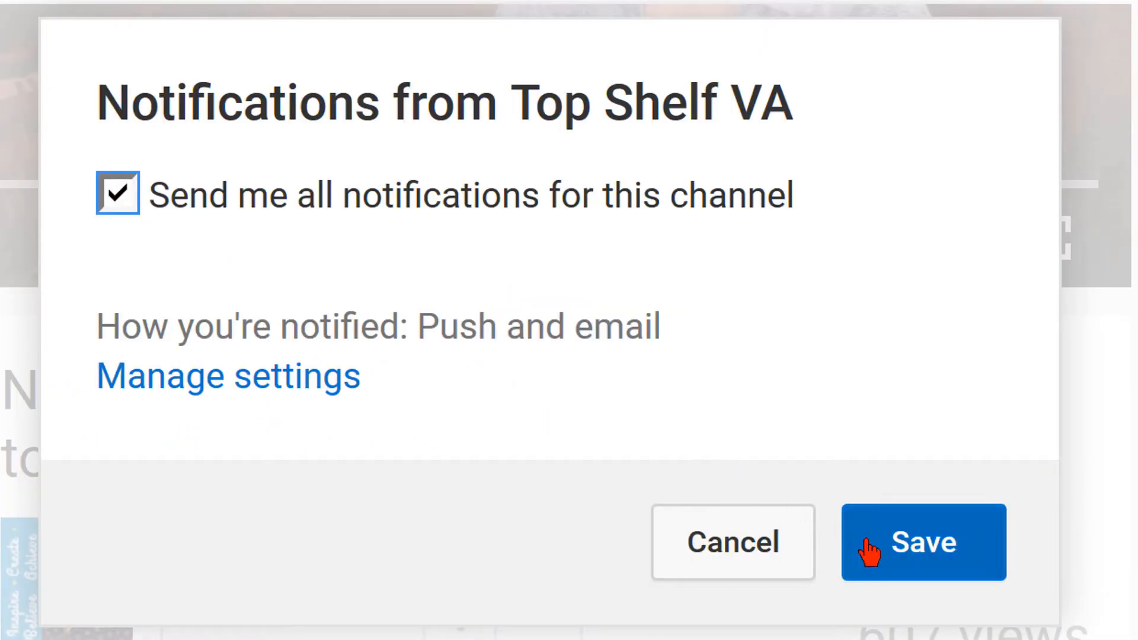
left_click(923, 542)
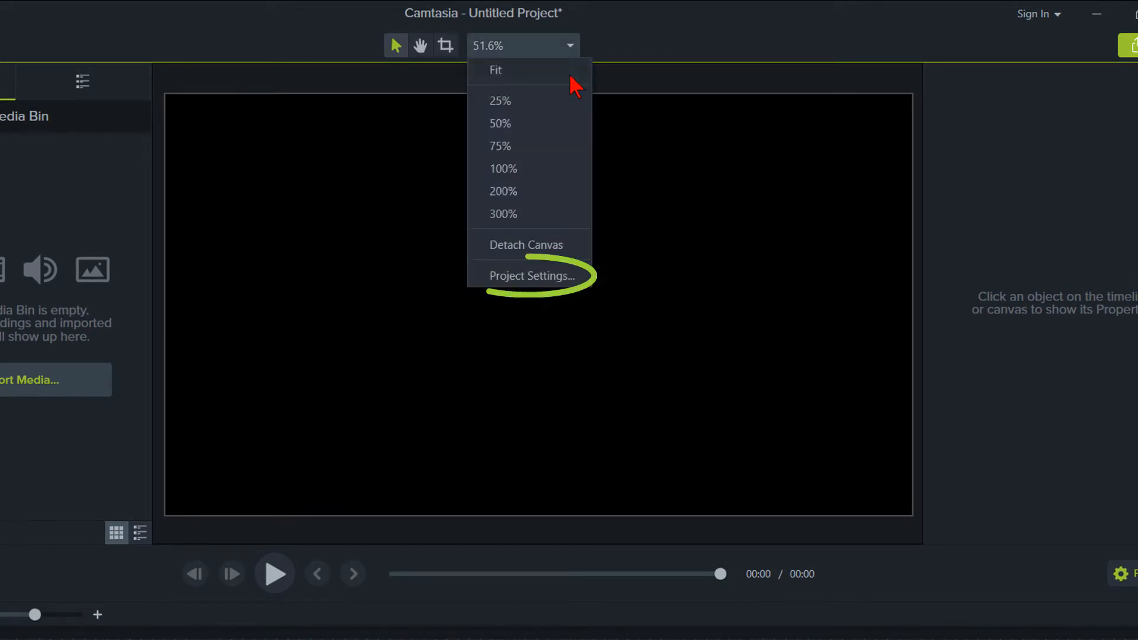
Review Project Settings, keeping the 1080p HD canvas and black background.
left_click(531, 276)
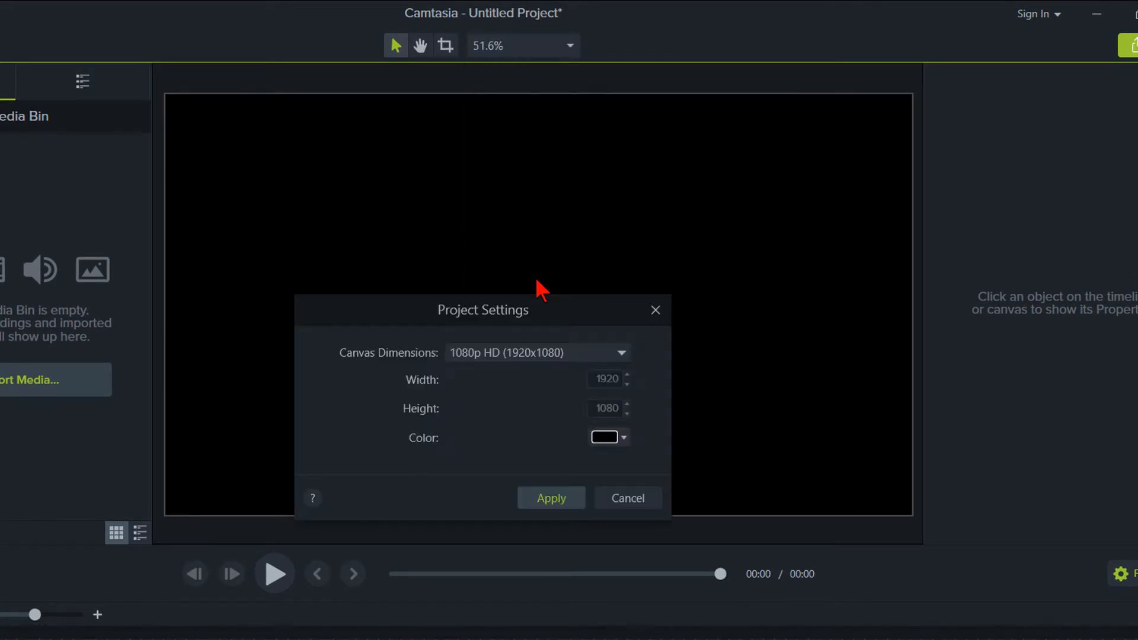
left_click(619, 352)
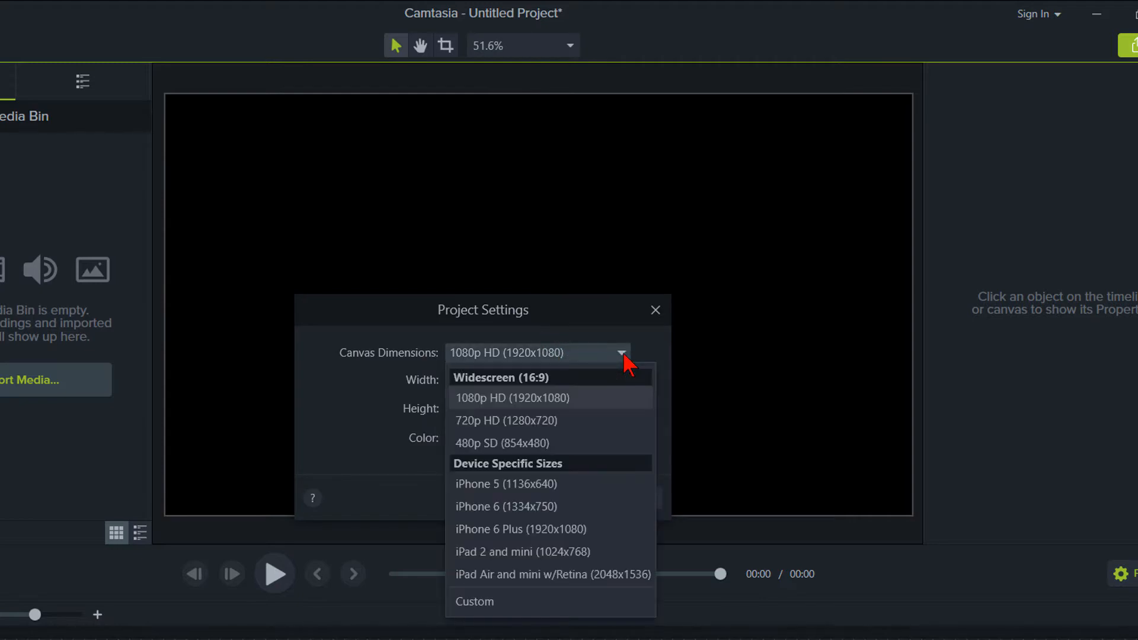
mouse_move(592, 399)
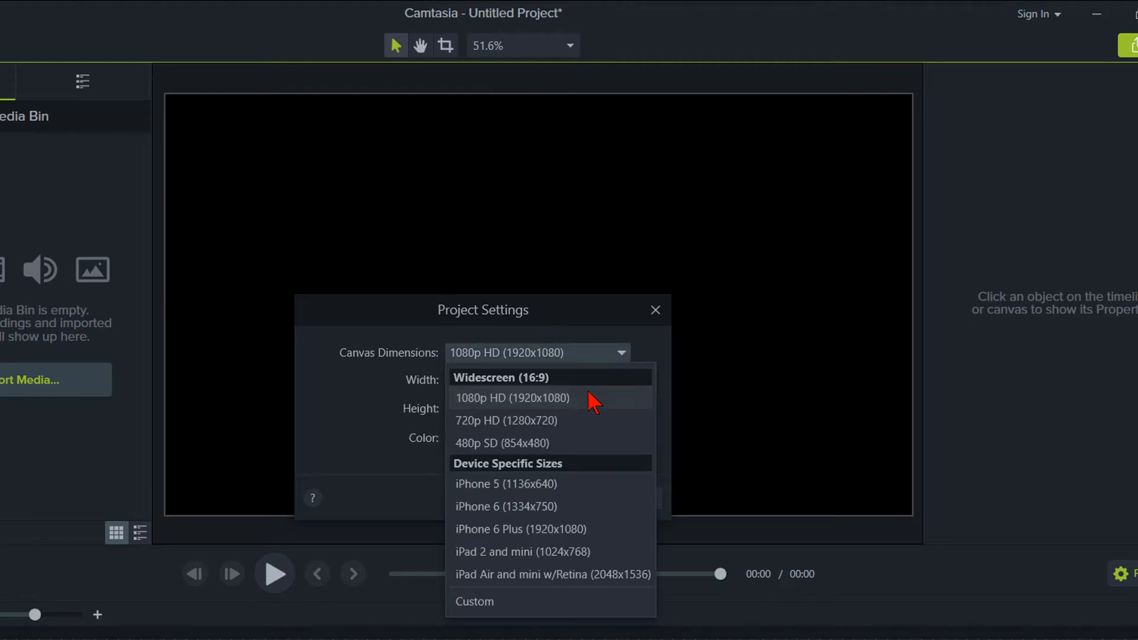
mouse_move(515, 540)
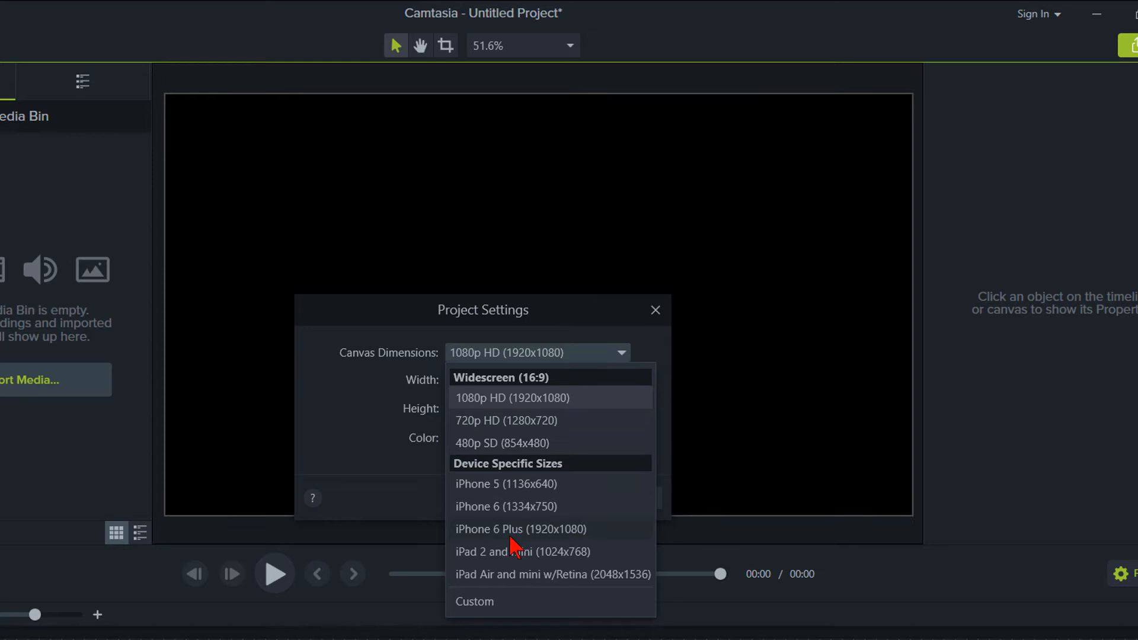
mouse_move(519, 408)
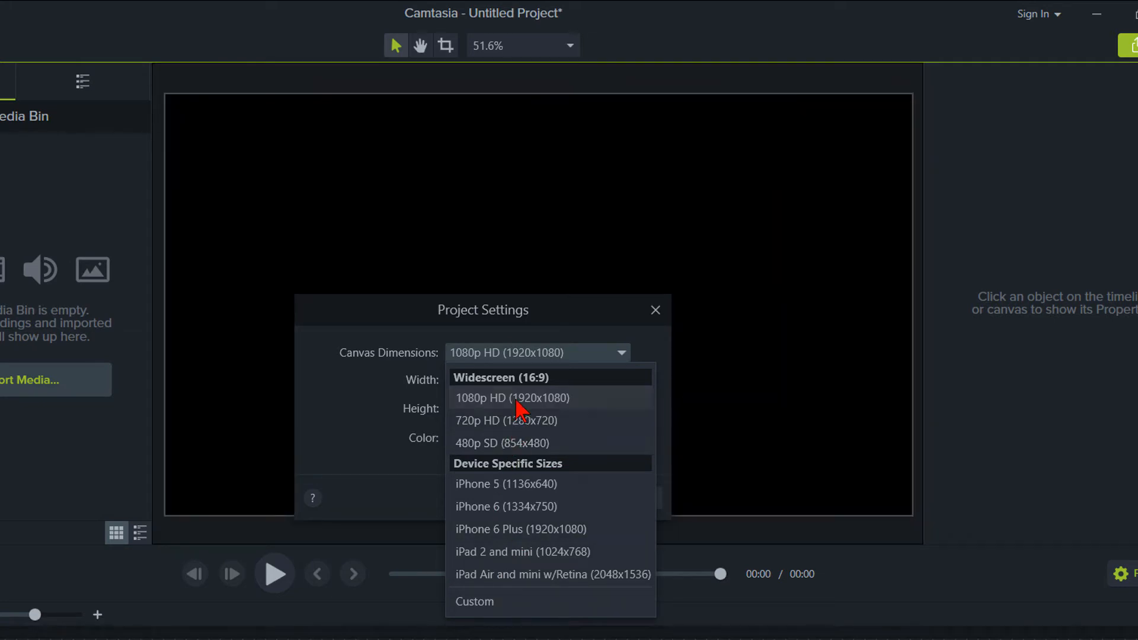
left_click(512, 398)
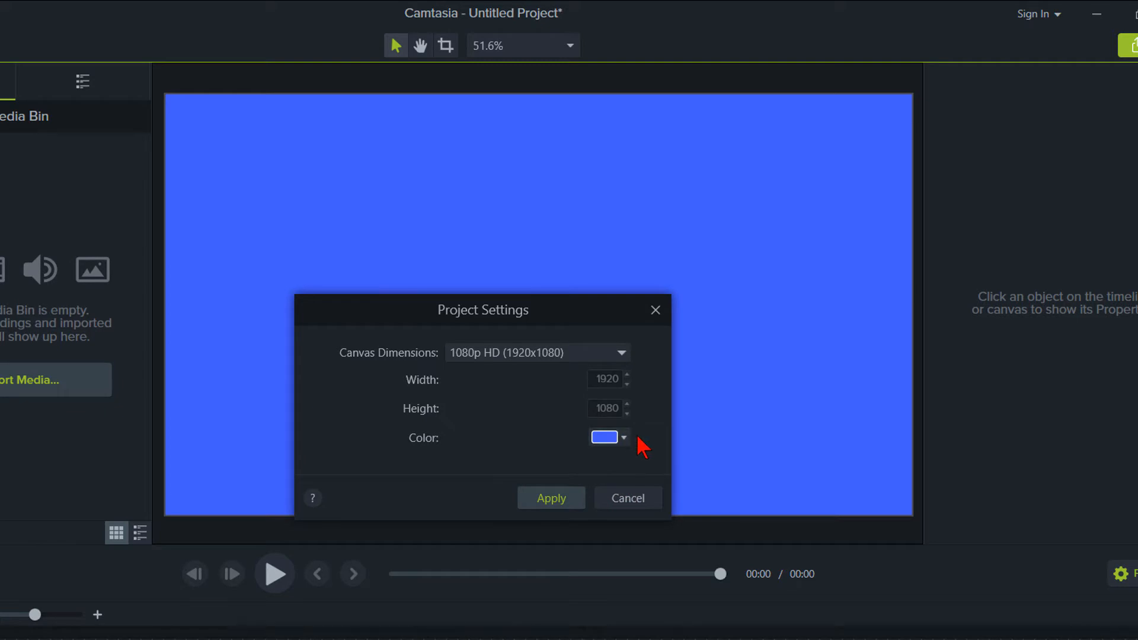
left_click(622, 437)
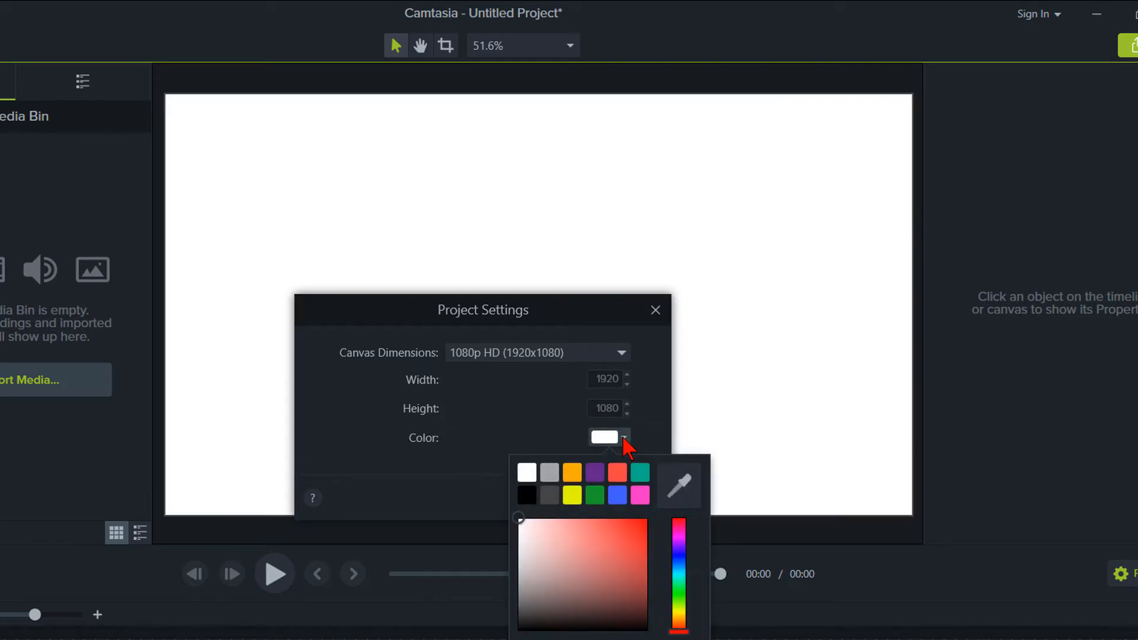
left_click(654, 310)
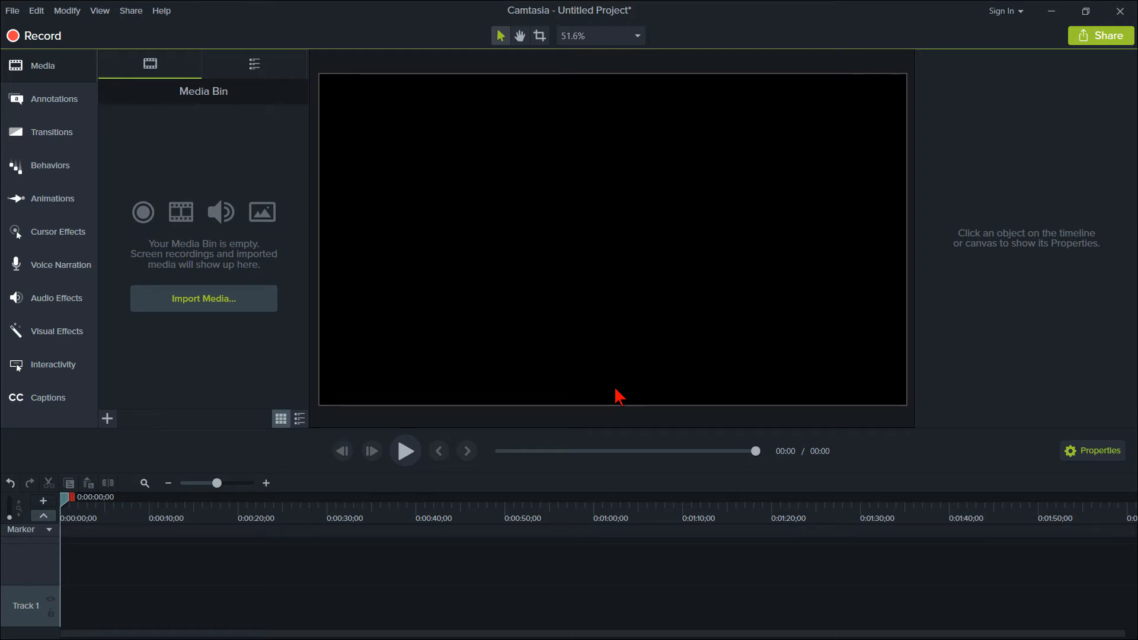
Open Camtasia Preferences from the Edit menu.
left_click(36, 10)
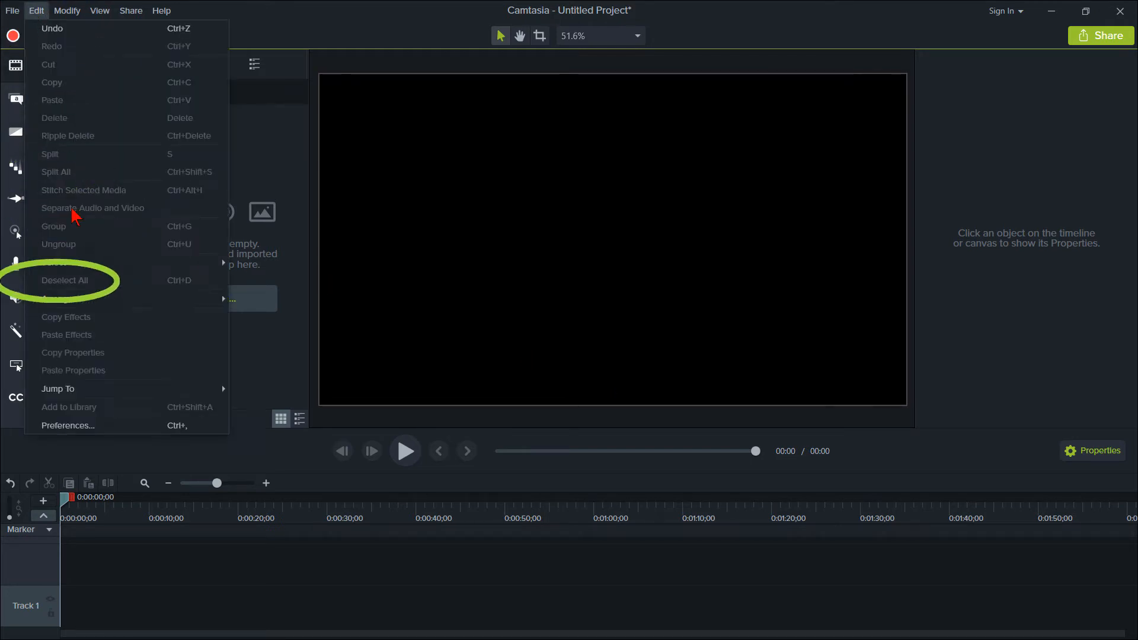
left_click(67, 426)
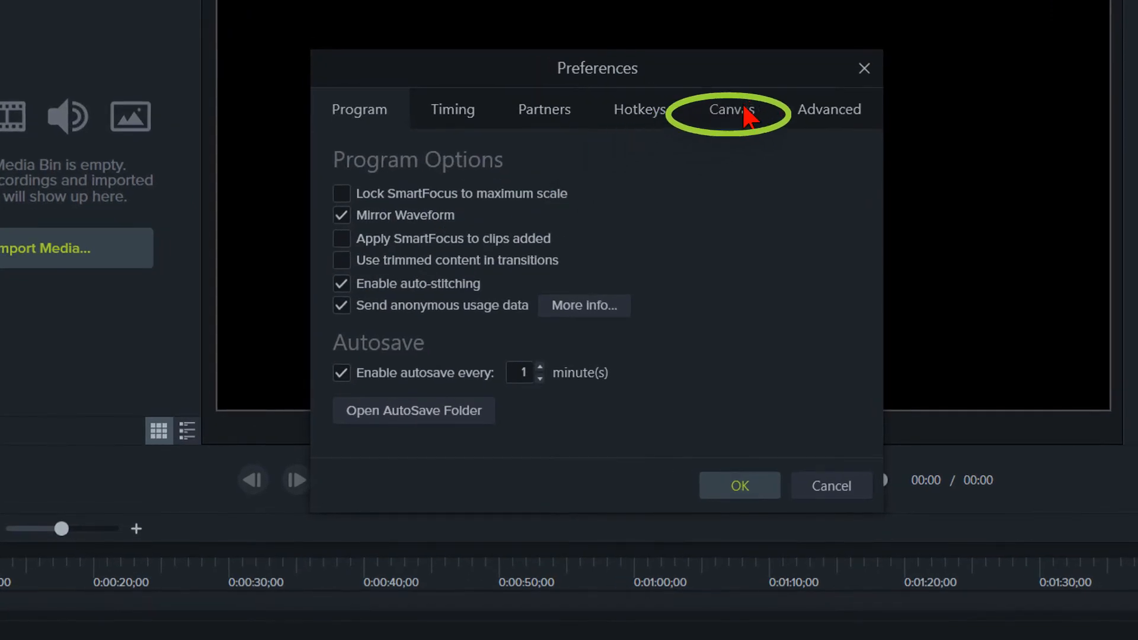
Show the Canvas tab's default dimensions presets, from Maximum 1080p HD to Custom.
left_click(731, 109)
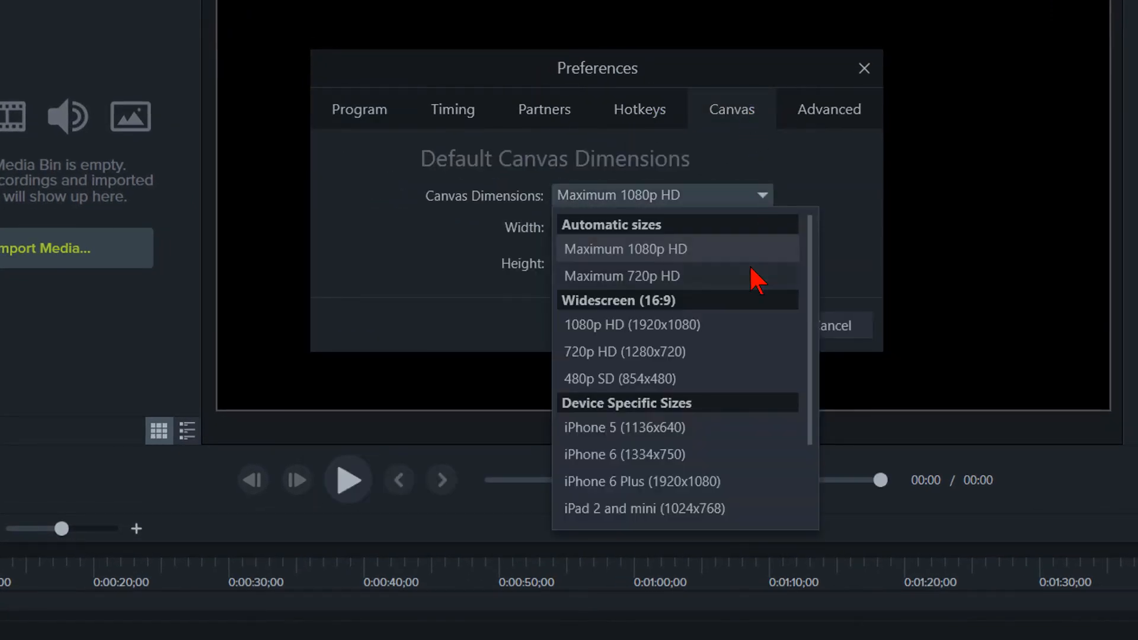
scroll("down", 3)
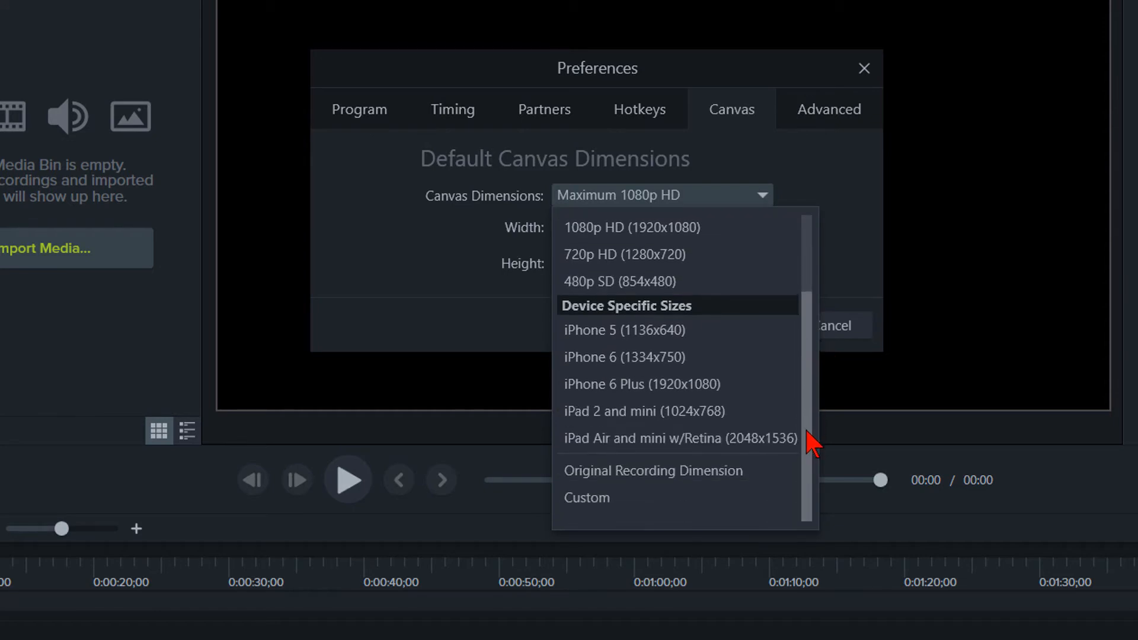
mouse_move(812, 352)
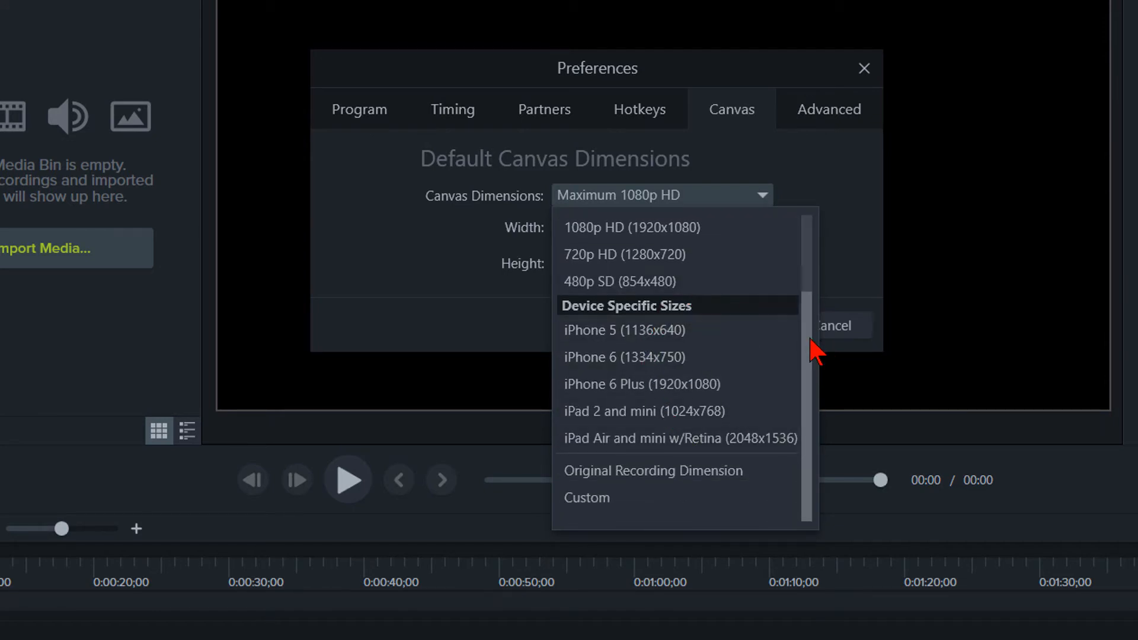